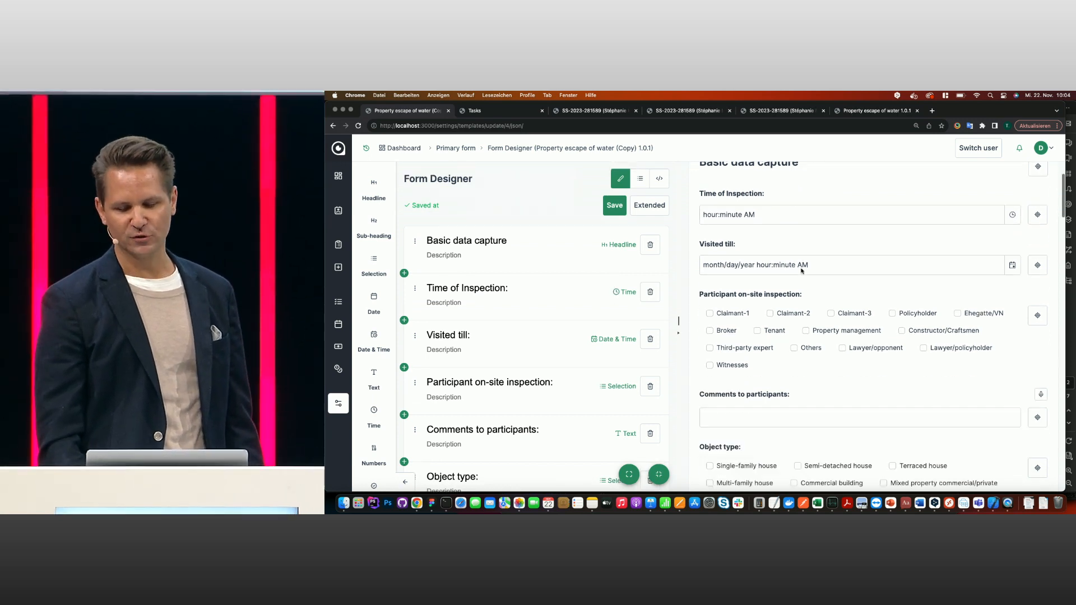
Insert a text question below Time of Inspection and title it 'Condition of the Building'.
scroll(down, 3)
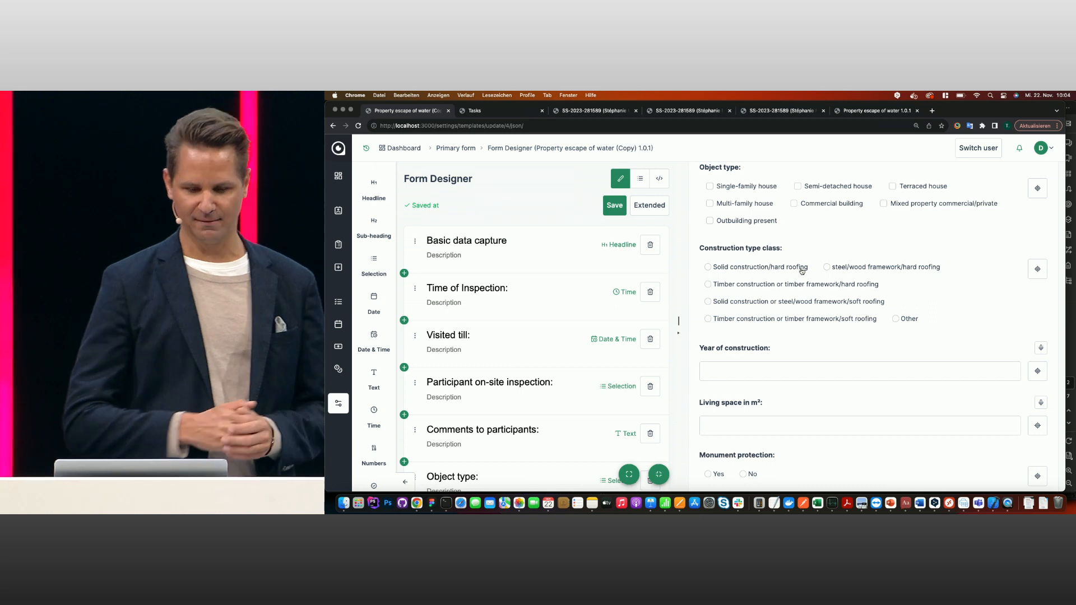
scroll(up, 3)
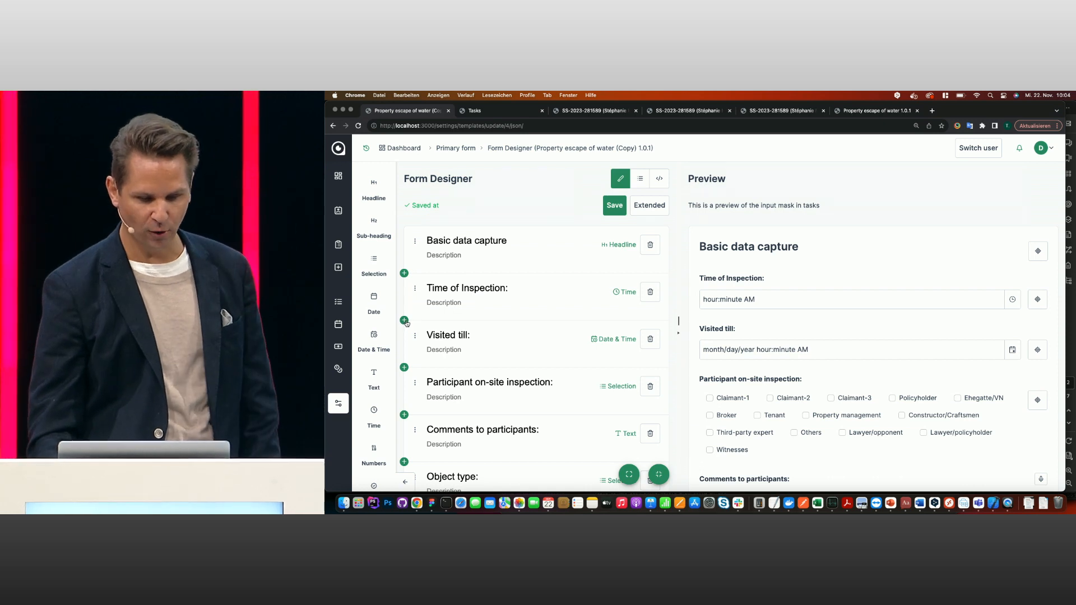
click(404, 320)
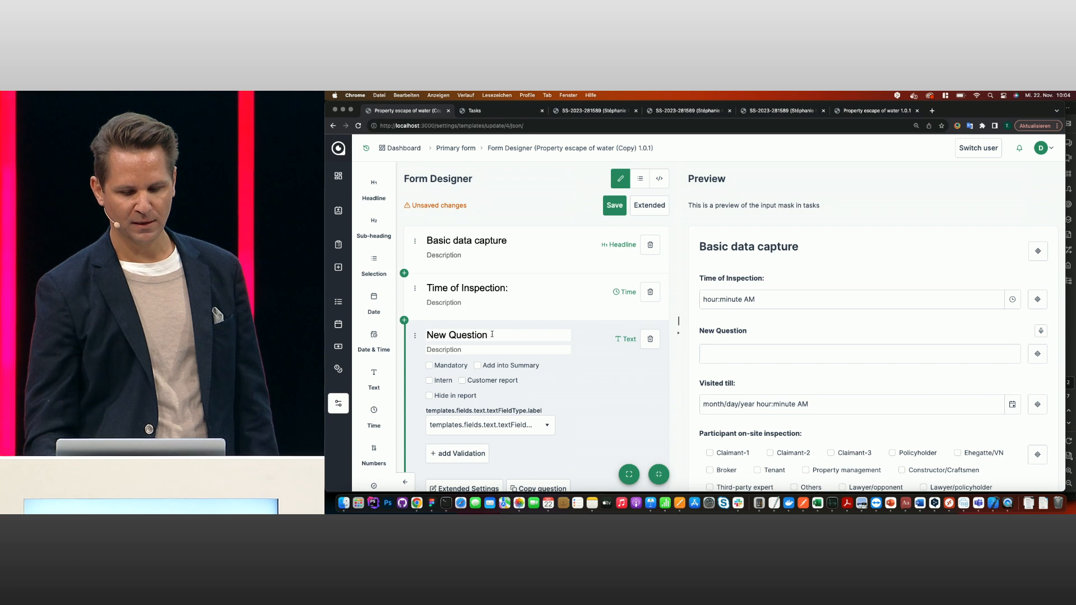
text(C)
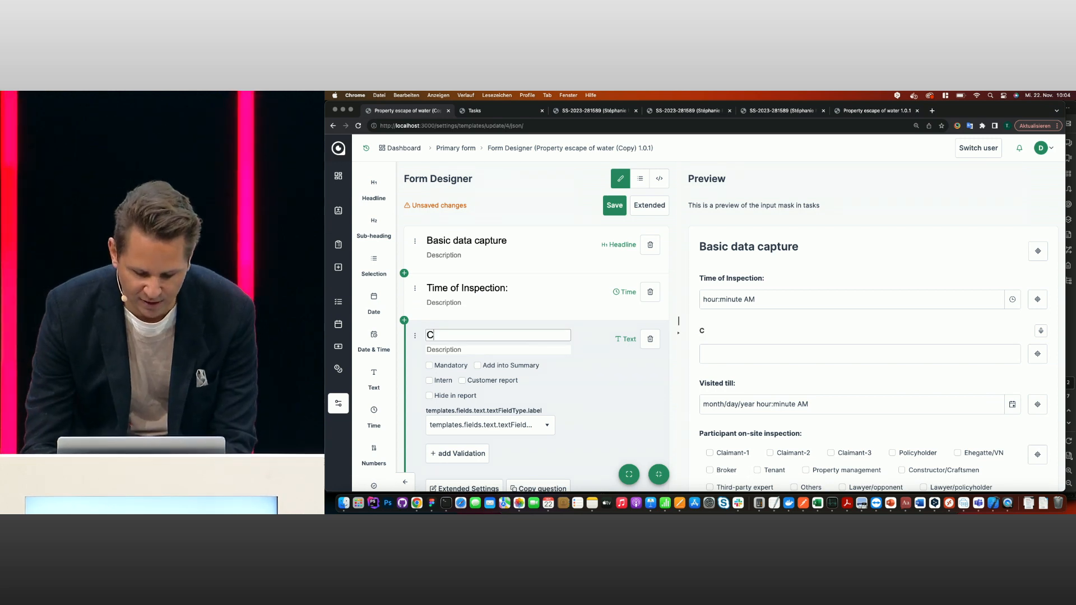
text(ondition of ther Buildin)
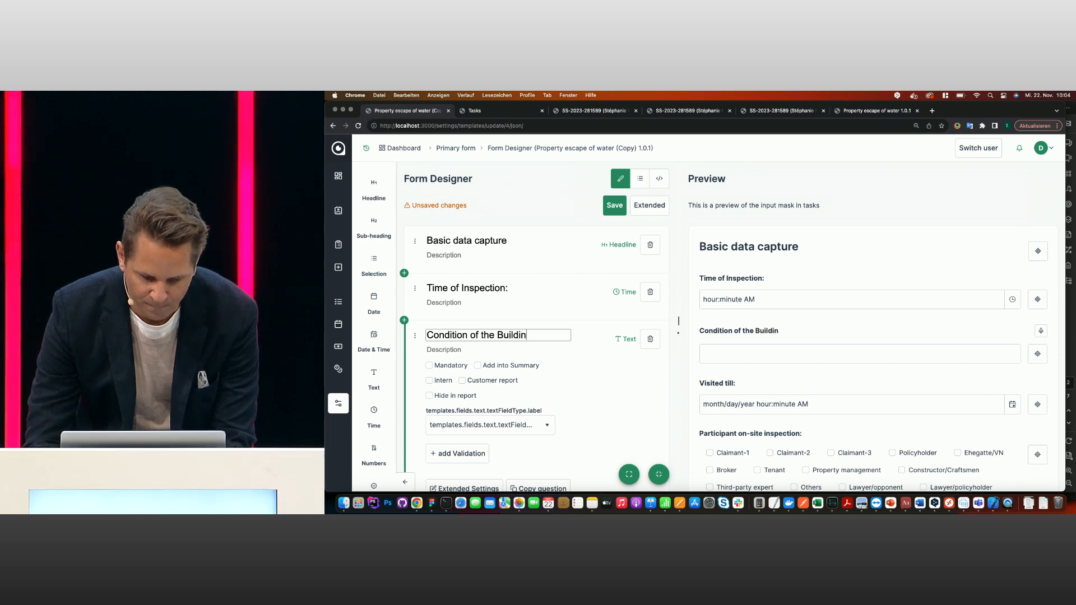
text(g)
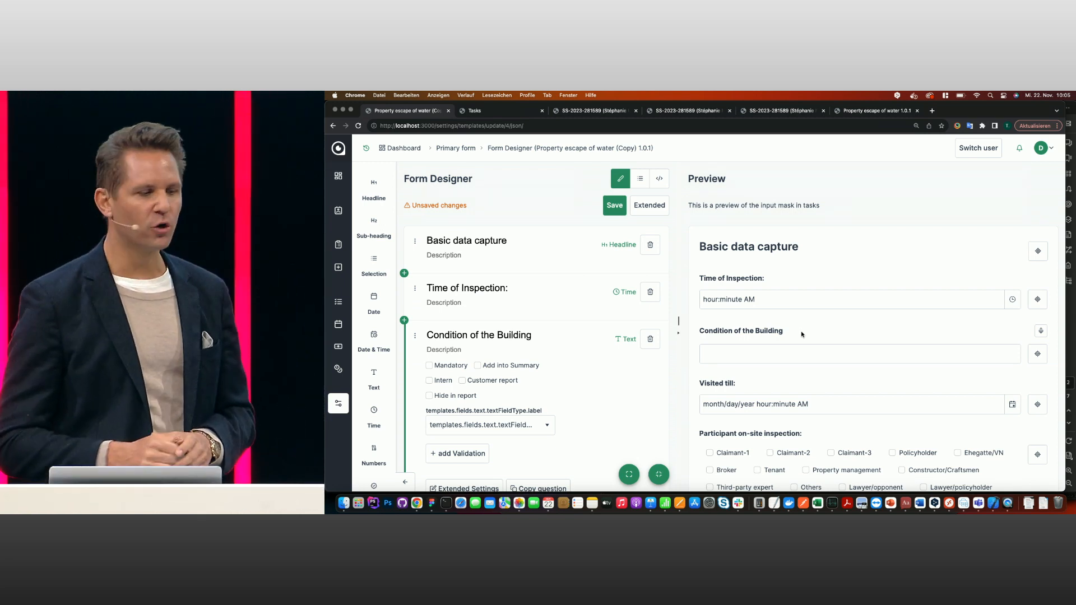
Insert a Table question titled 'Liust of stole items' below Time of Inspection, with one column.
click(404, 320)
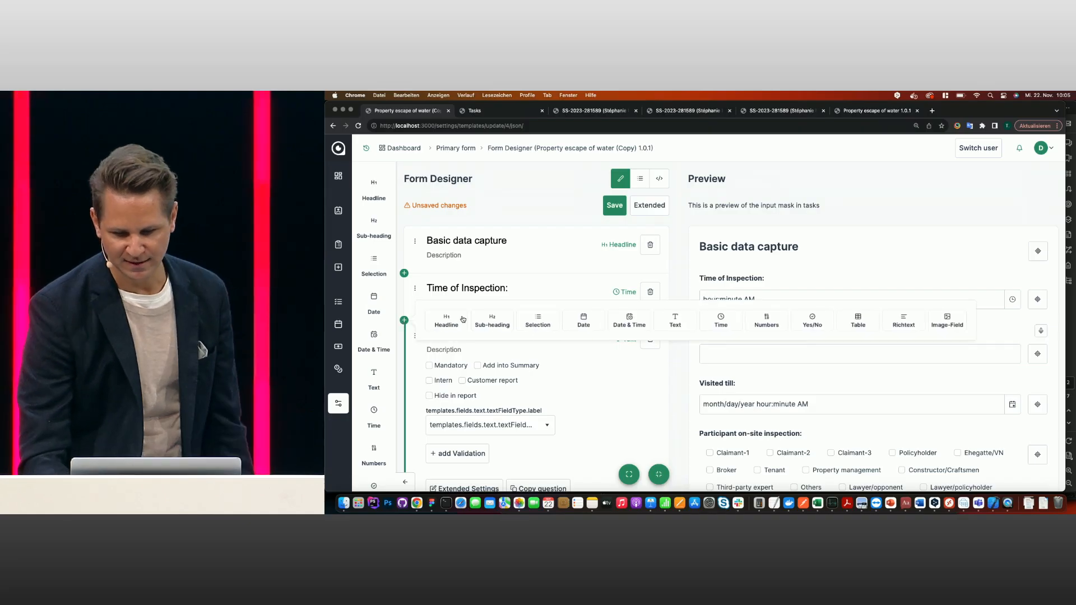
click(857, 321)
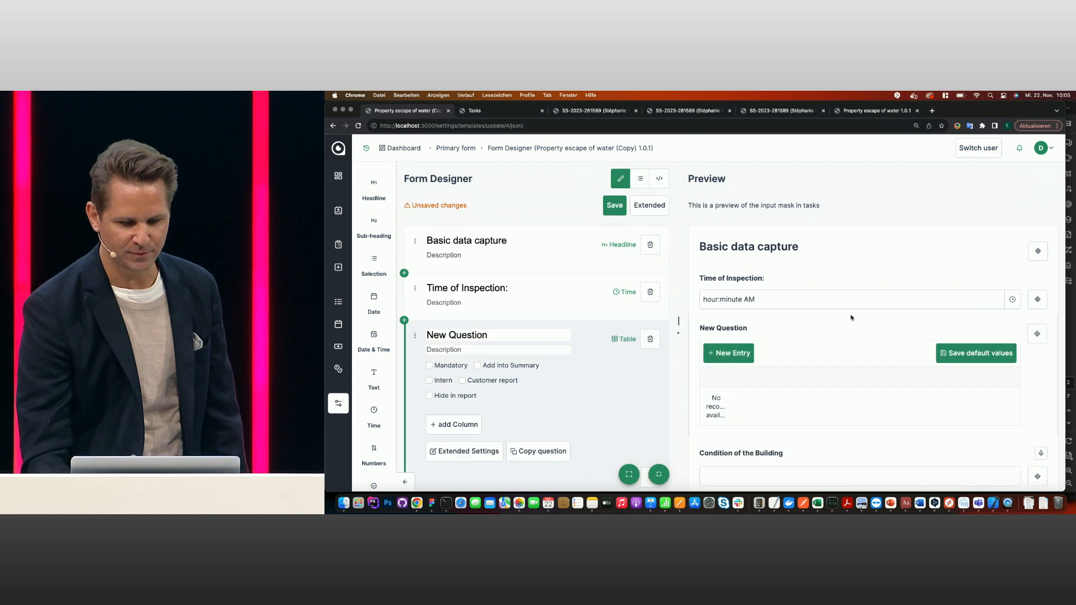
click(480, 335)
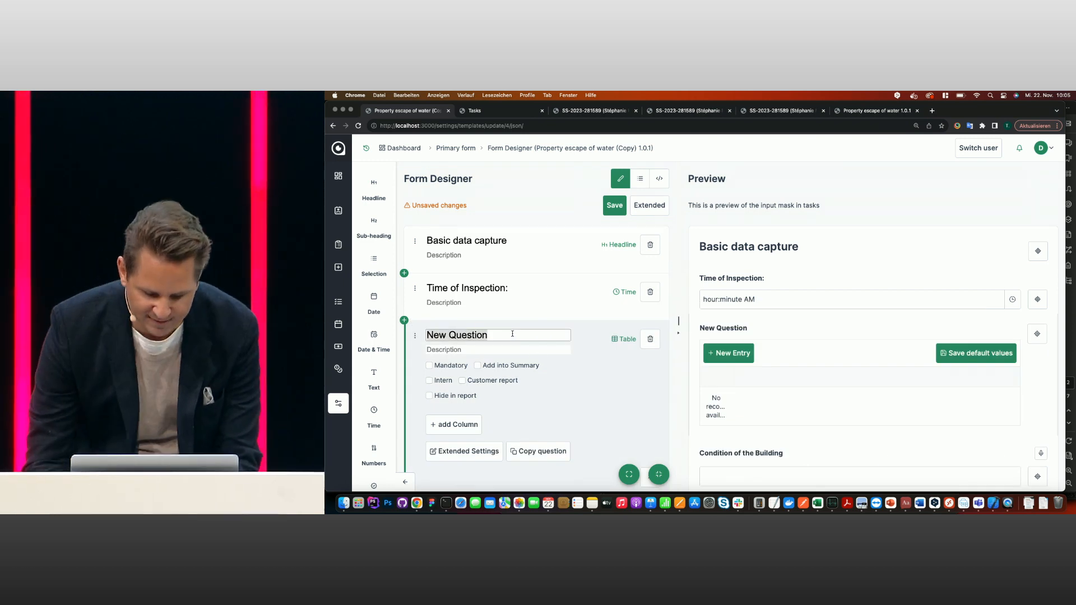
text(Liust of)
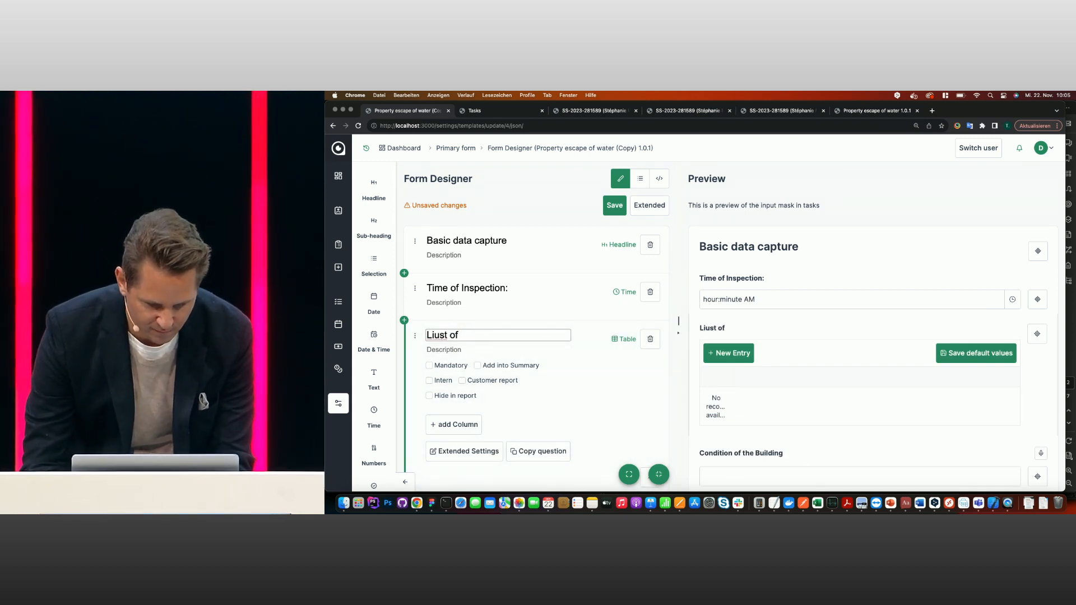
text(stole items)
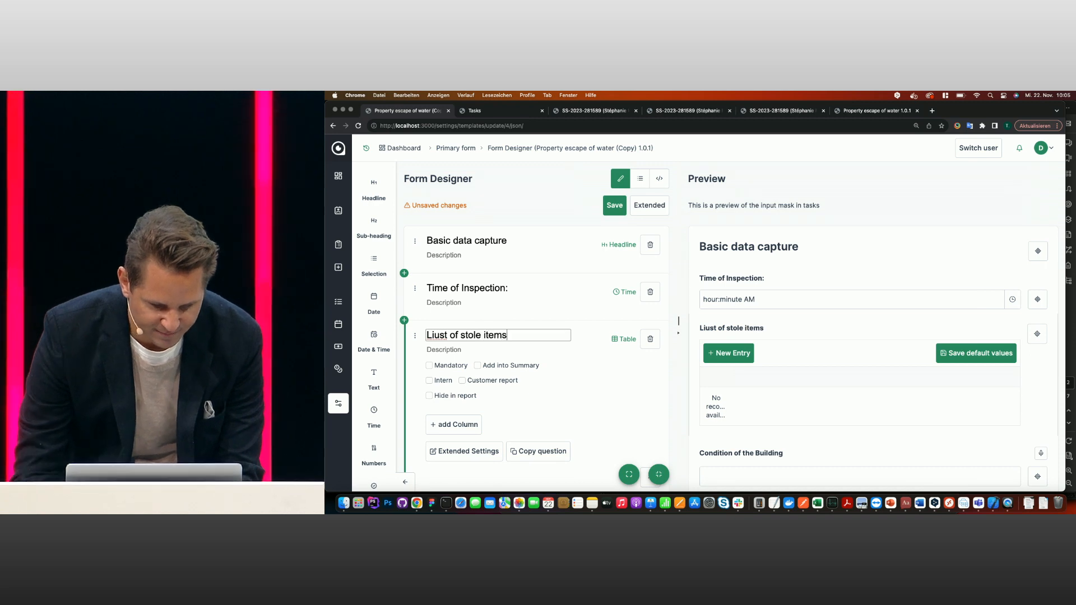
click(454, 424)
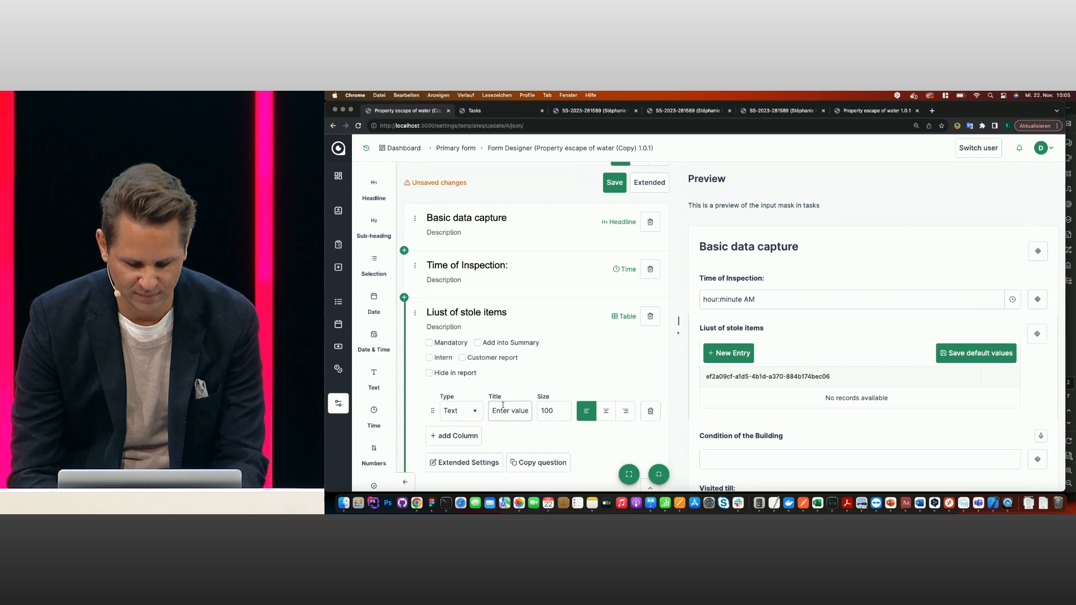
Add columns Title, currency Sum and 'Coered' choice (Yes;No), then add a preview row.
text(Title)
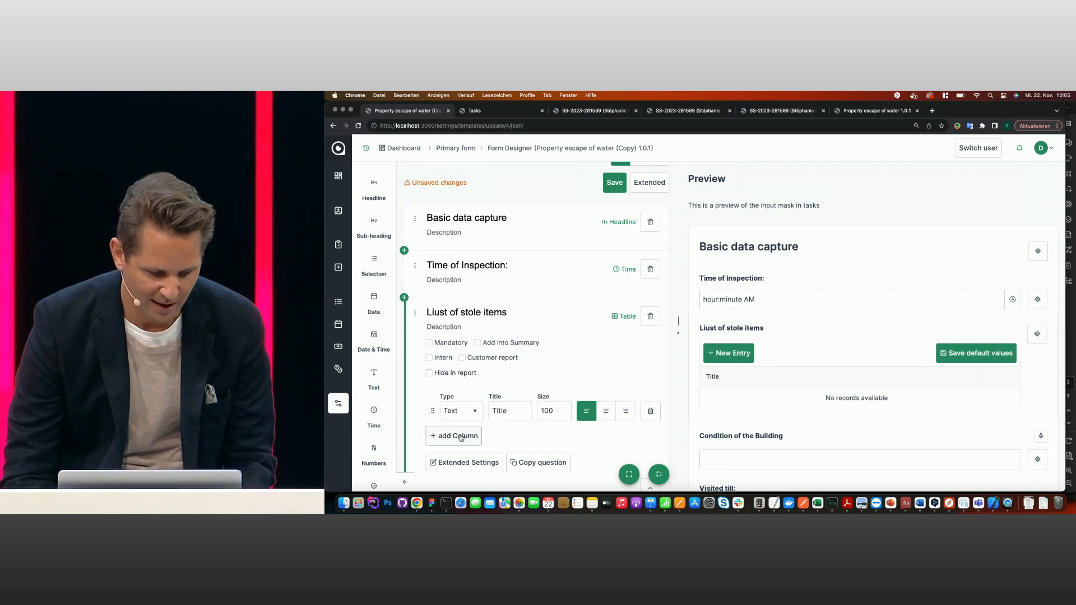
click(452, 436)
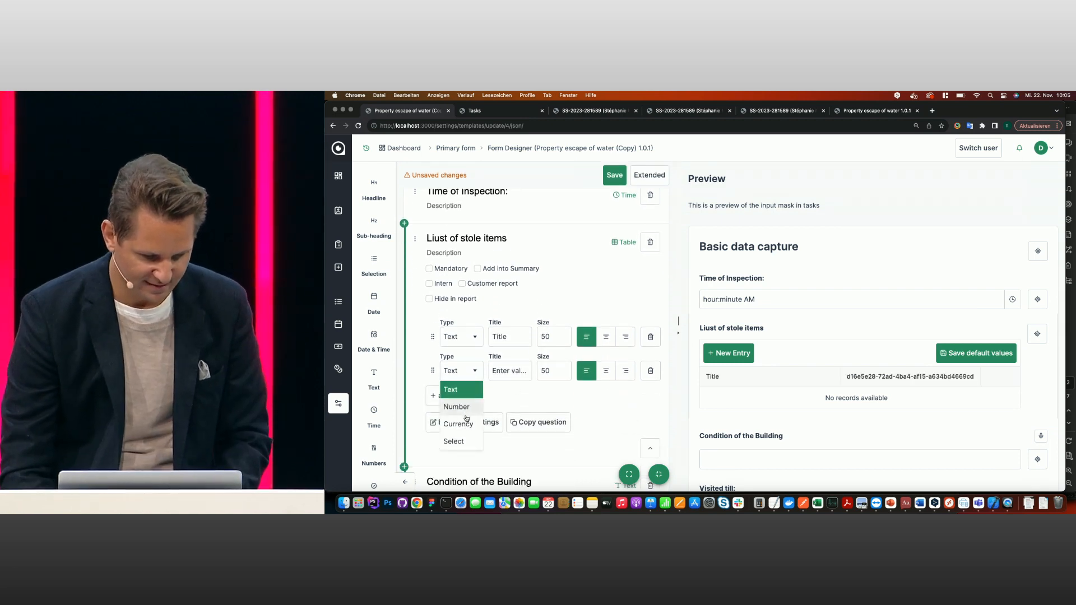
click(458, 424)
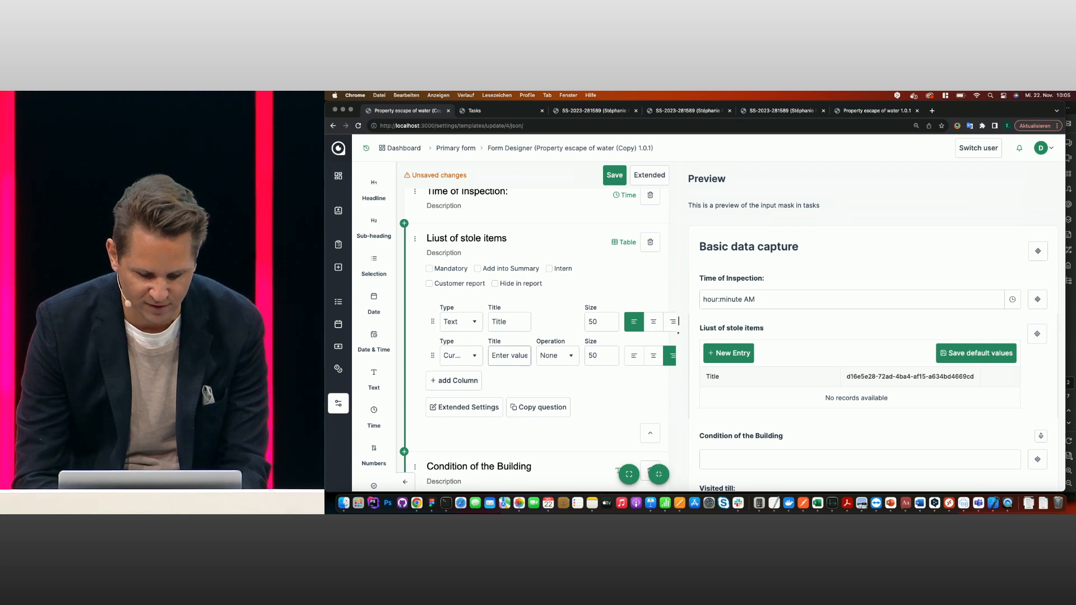
click(556, 354)
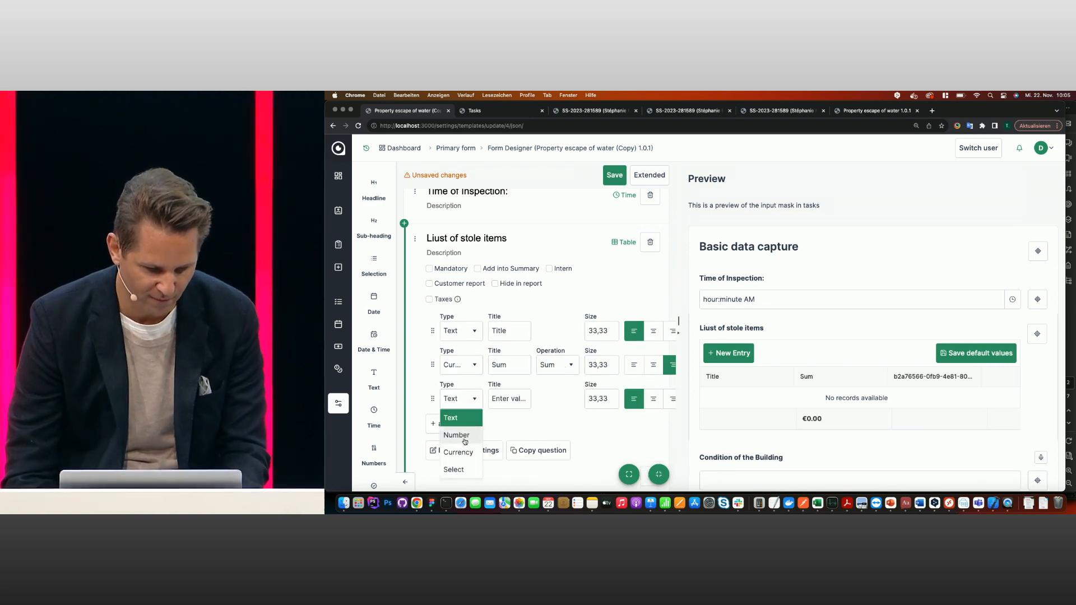
click(453, 470)
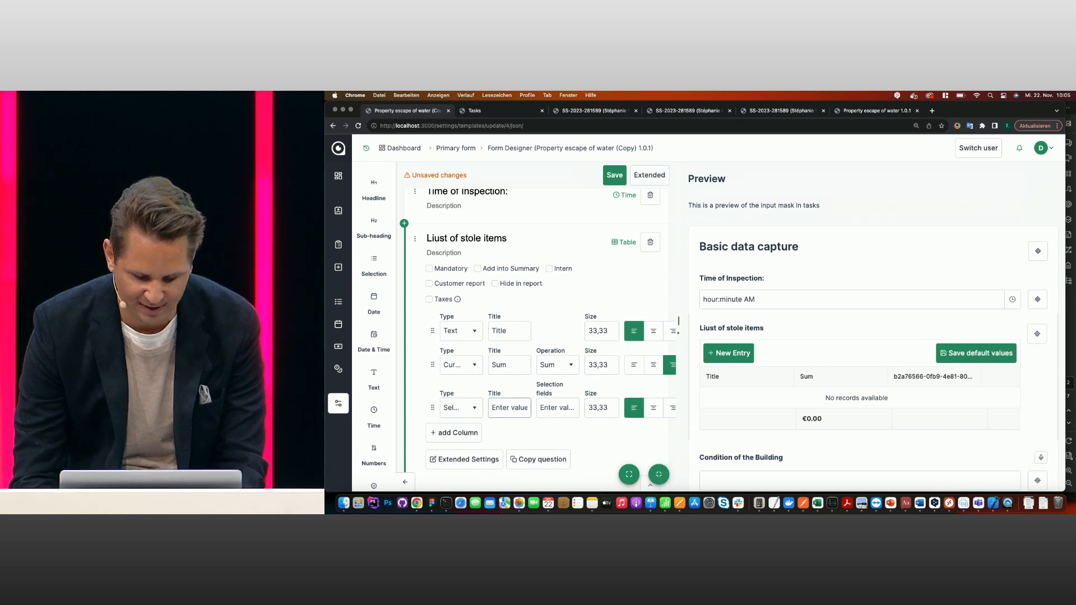
text(Coered)
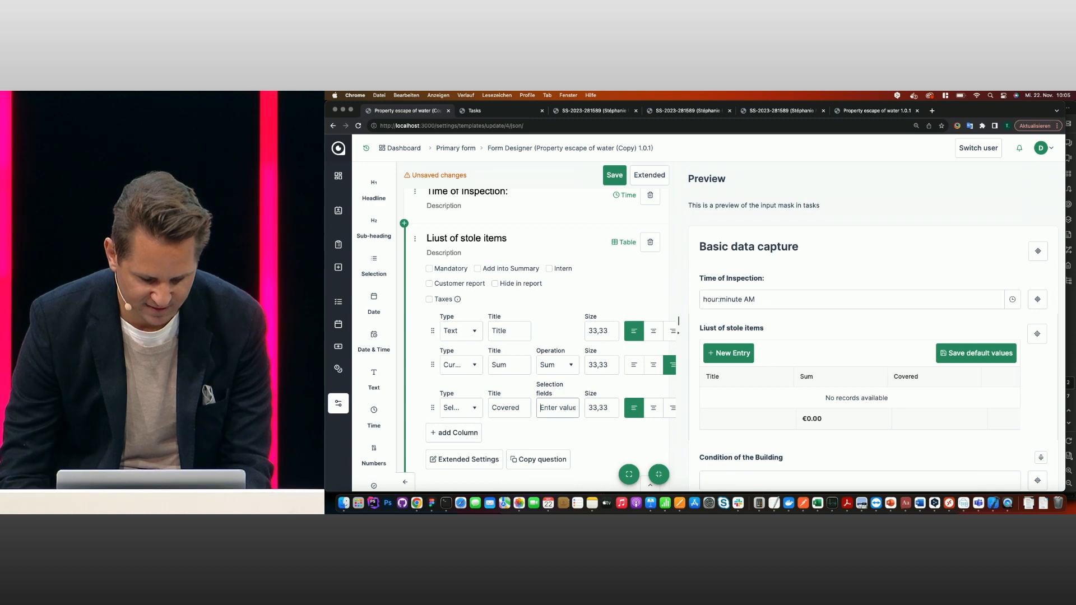
text(Yes;No)
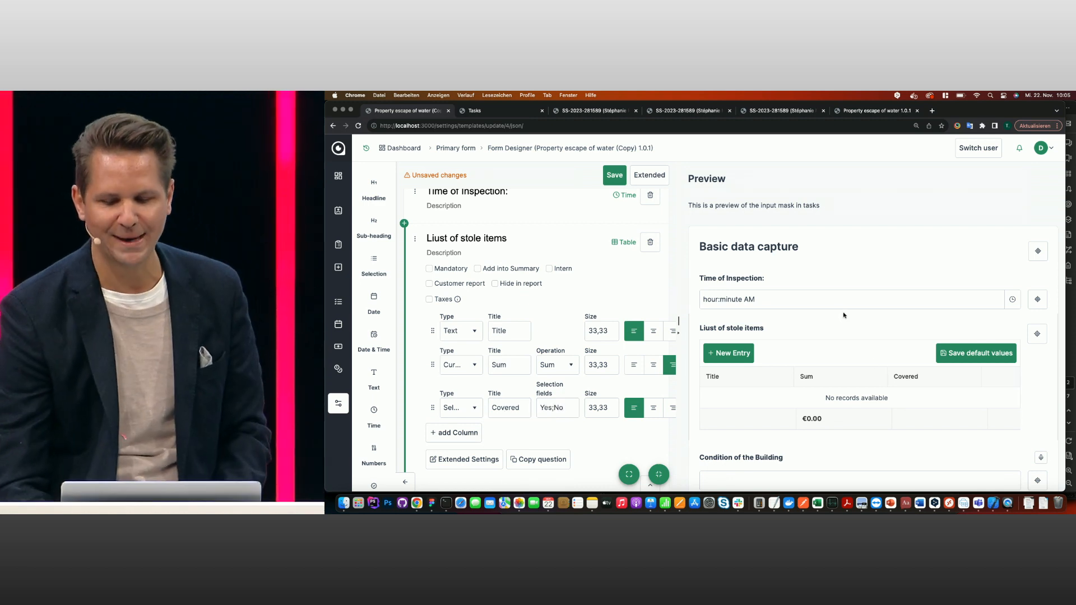
click(728, 352)
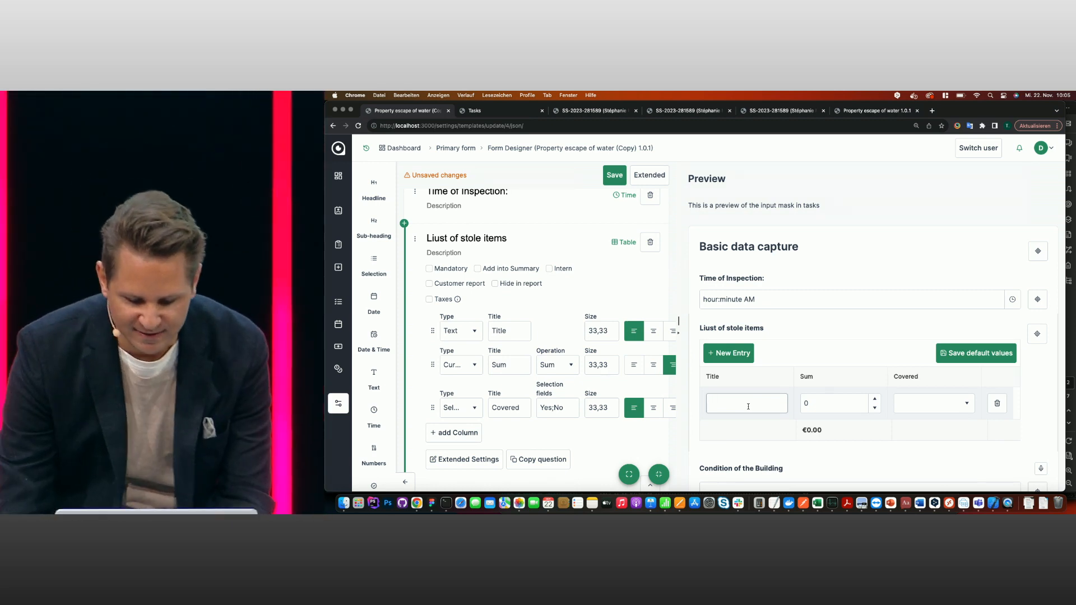
Enter a covered TV row at 1200 and a second row with Sum 688.
text(TV)
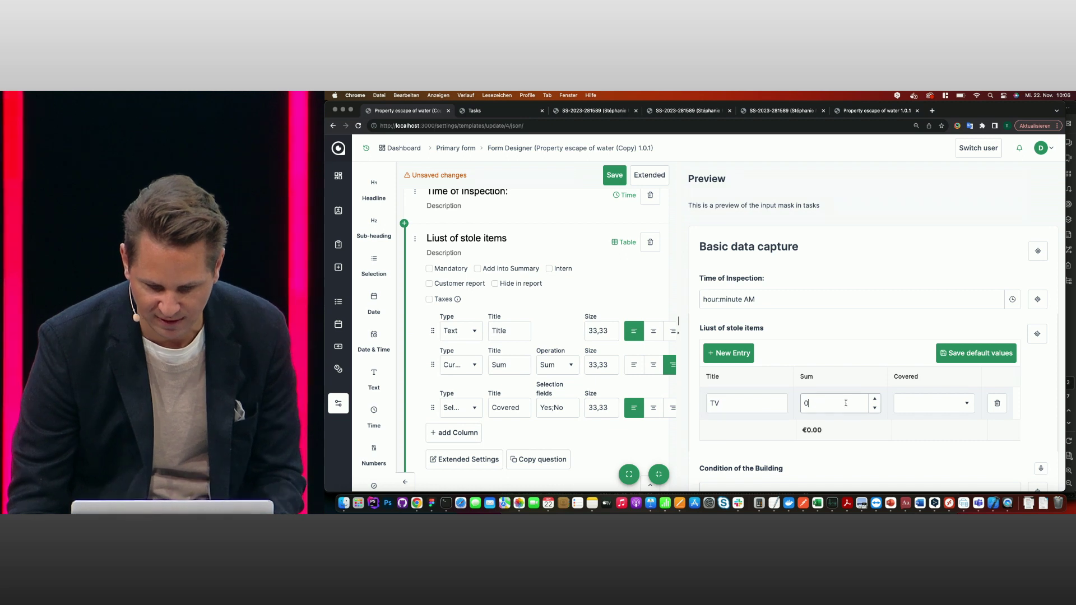
text(1200)
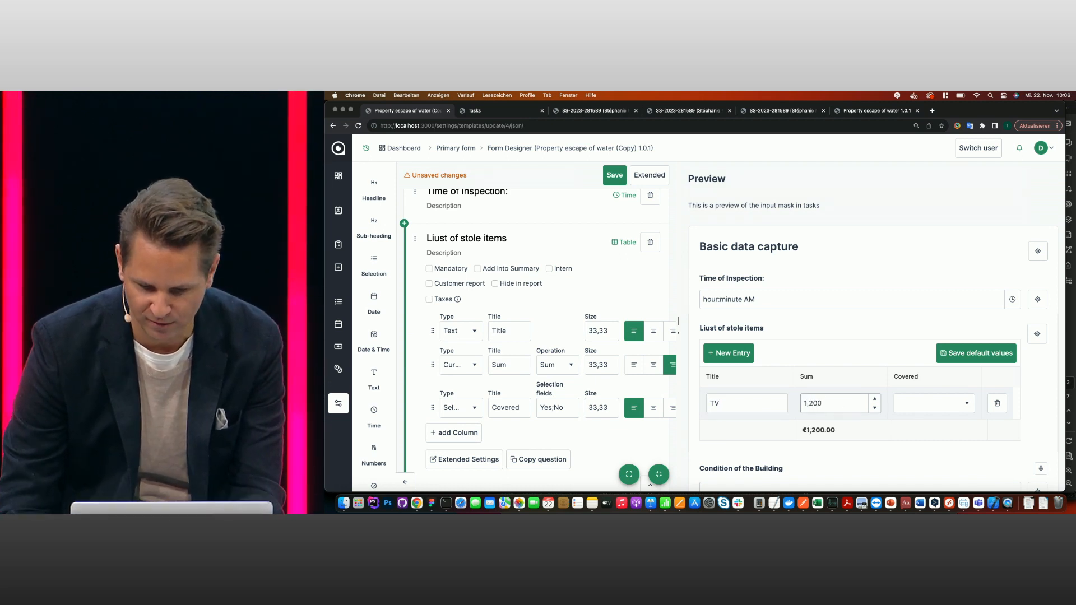
click(932, 403)
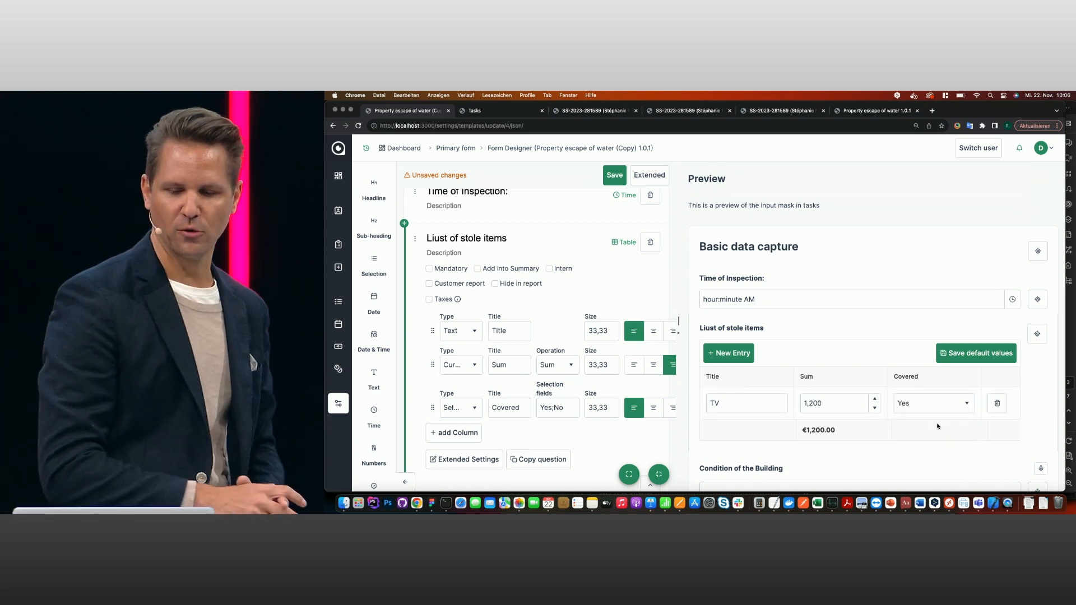
click(728, 352)
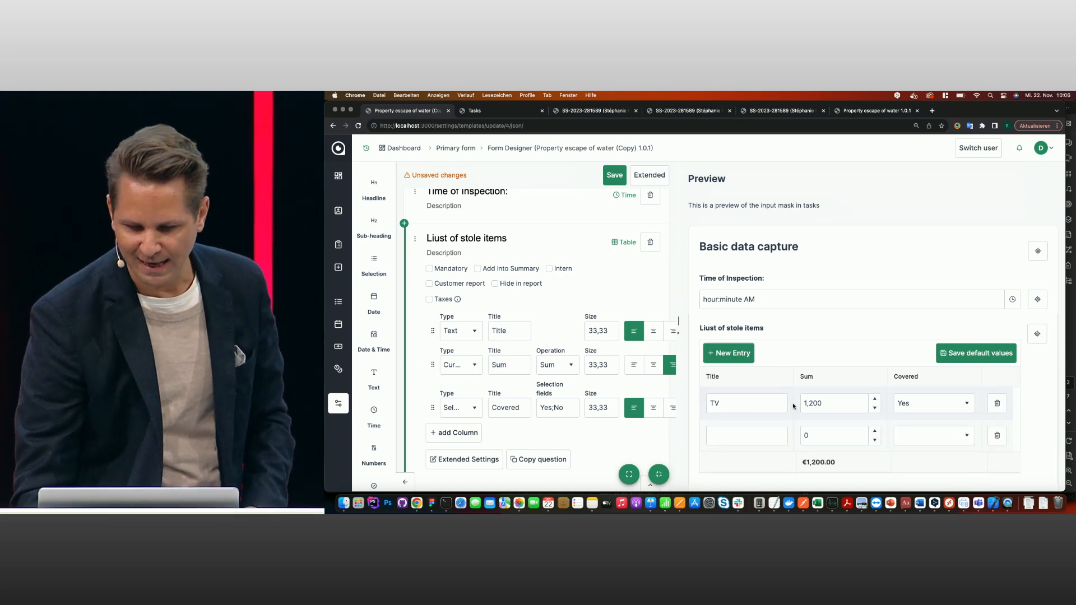
text(688)
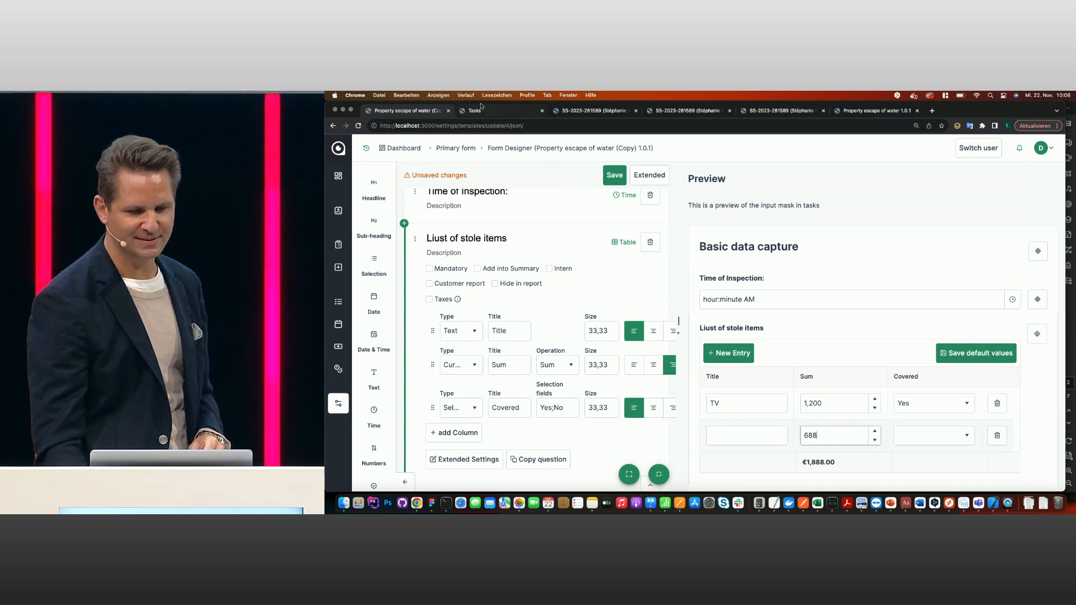
Switch to the Tasks list and open a claim task's report form.
click(474, 110)
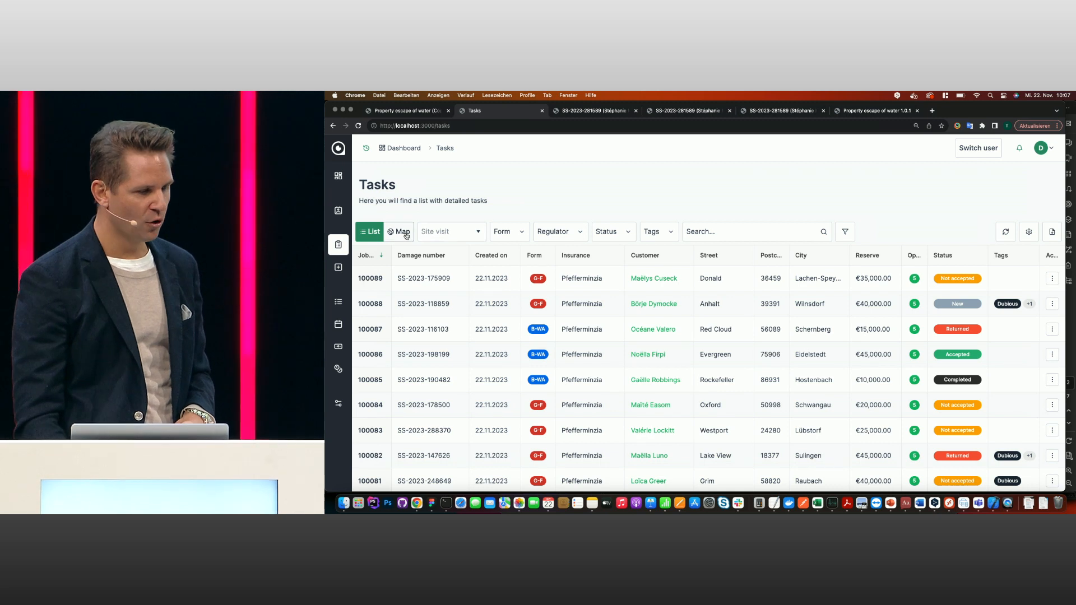
click(399, 231)
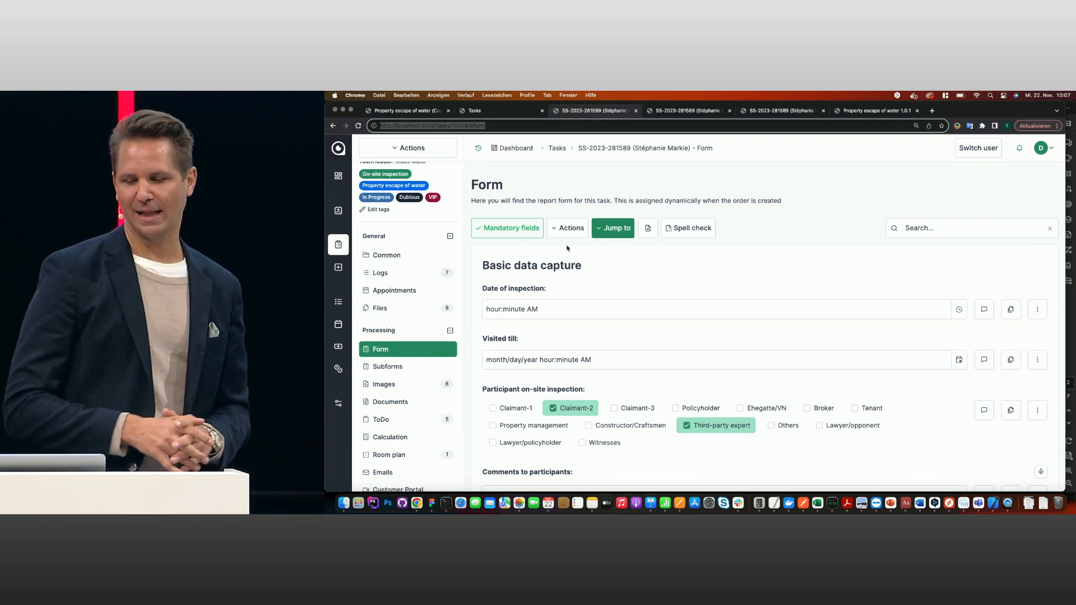
Scroll down the task form and tick 'Outbuilding present'.
scroll(down, 3)
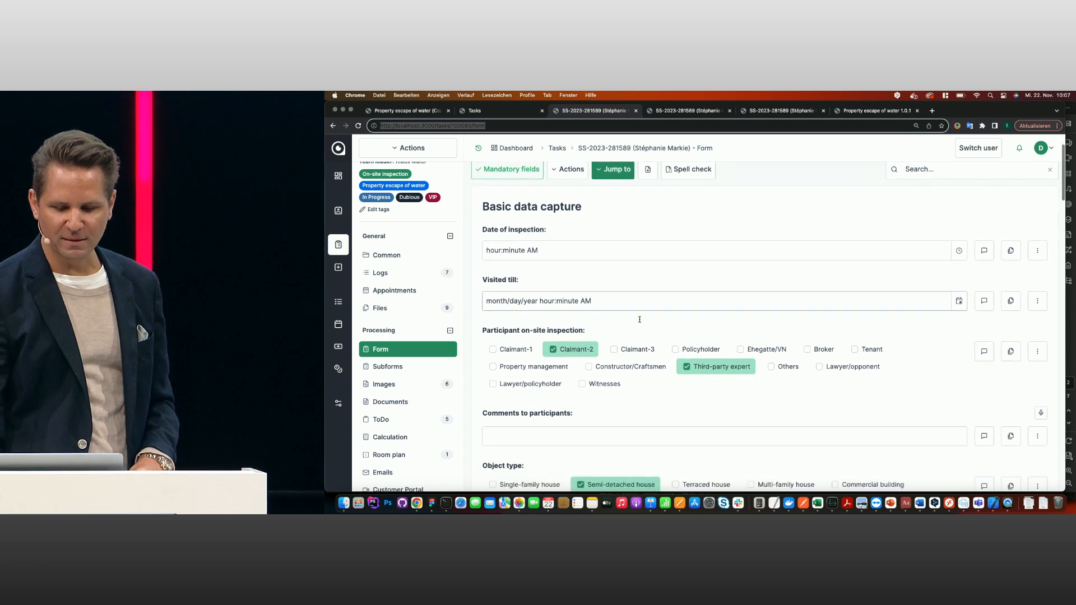
scroll(down, 3)
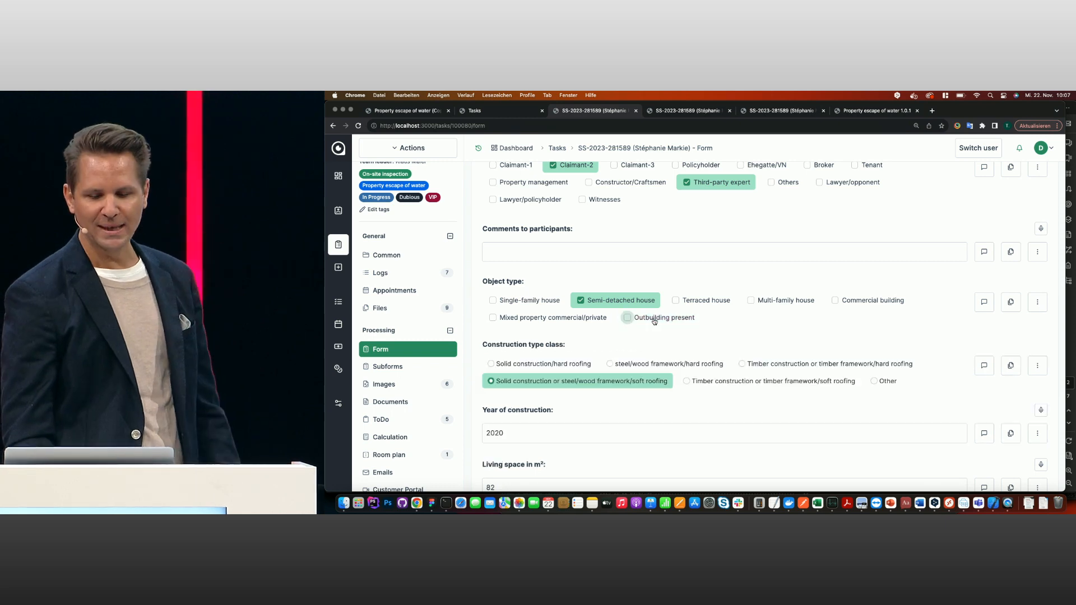
click(627, 317)
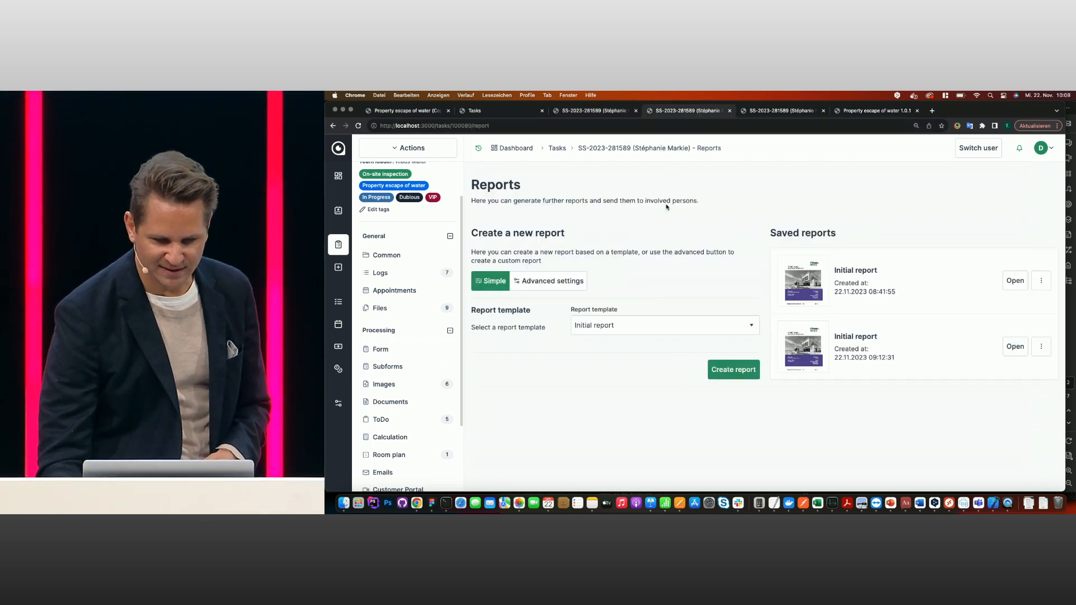
Go back to the claim's form page and open its Images list.
click(380, 350)
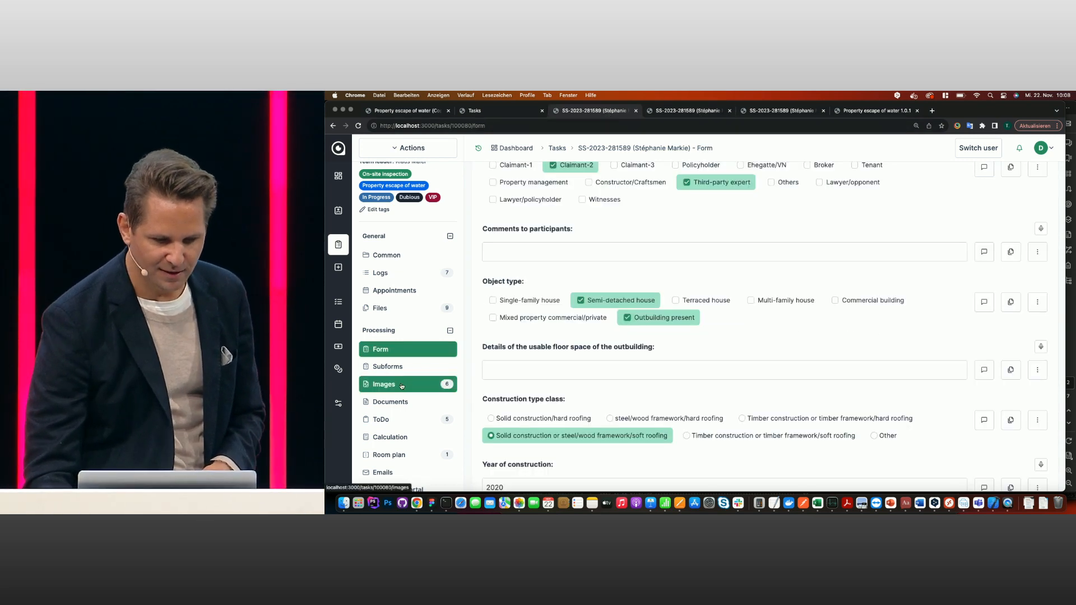
click(383, 383)
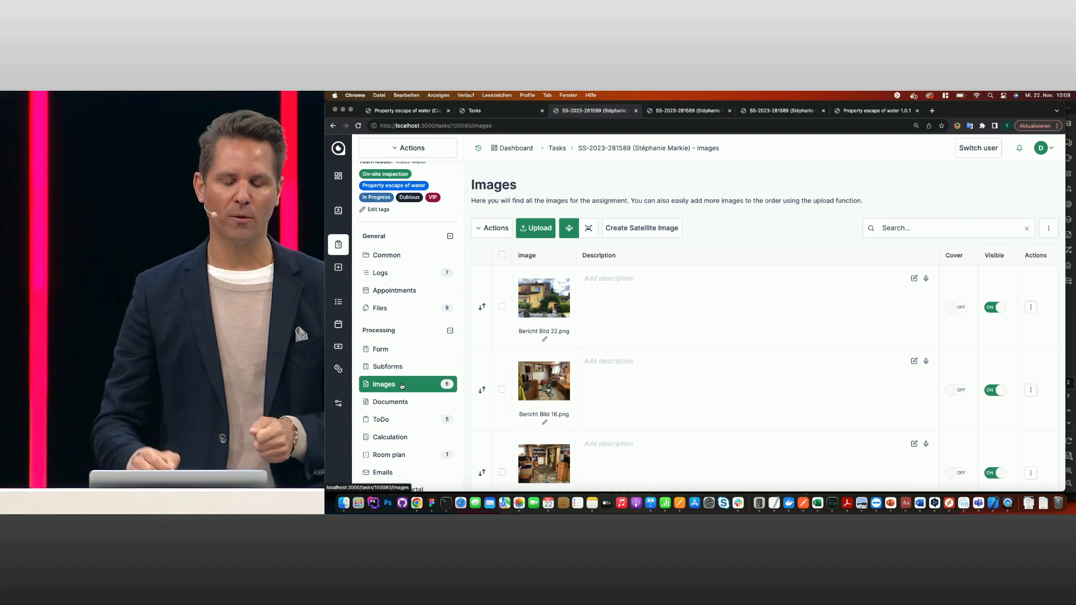
scroll(down, 3)
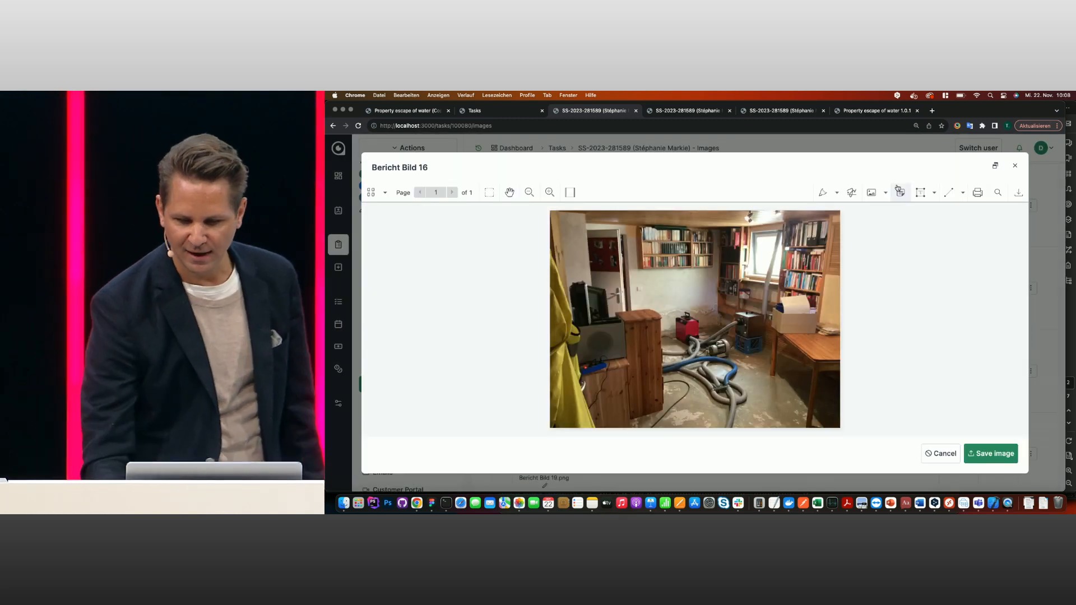
Draw an arrow on photo 'Bericht Bild 16' and add a 'Dryer' text label.
click(949, 193)
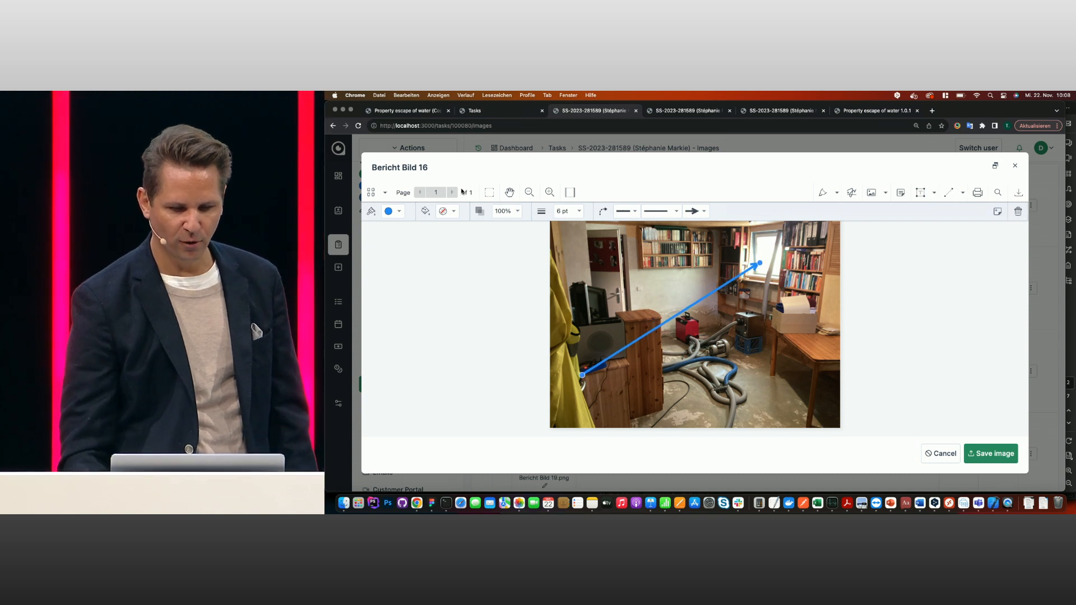
click(922, 192)
text(D)
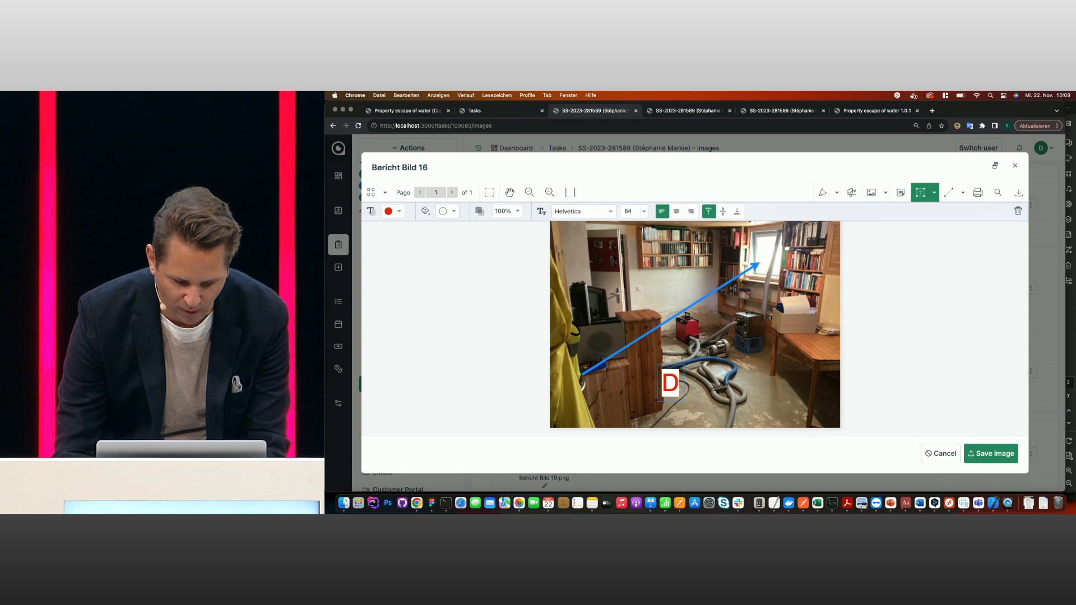
text(ryer)
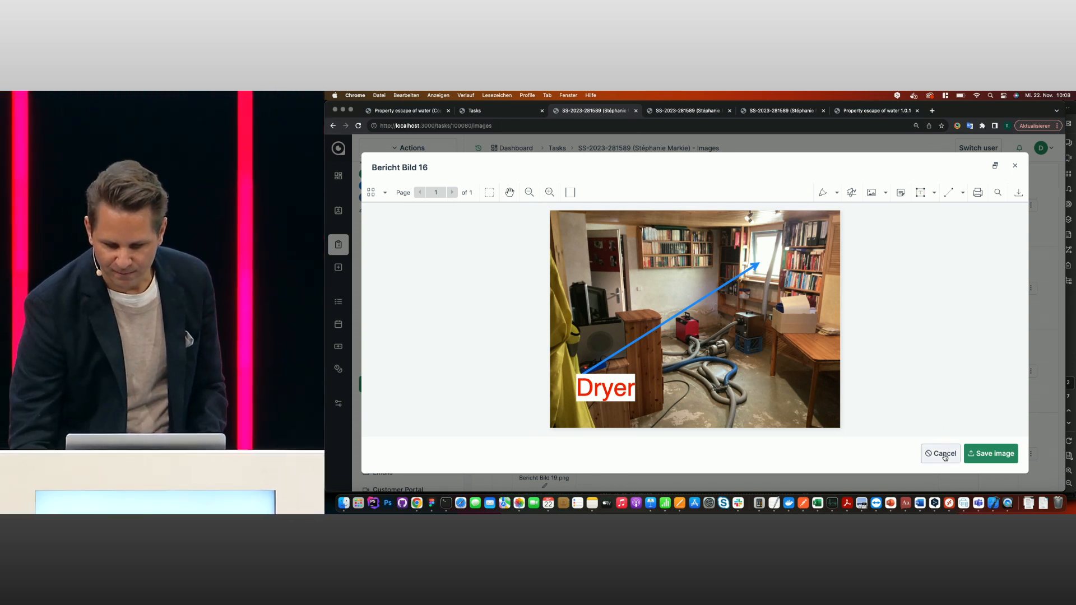
Cancel the photo editor, then view the Initial report zoomed in, scrolling to its photo pages.
click(940, 454)
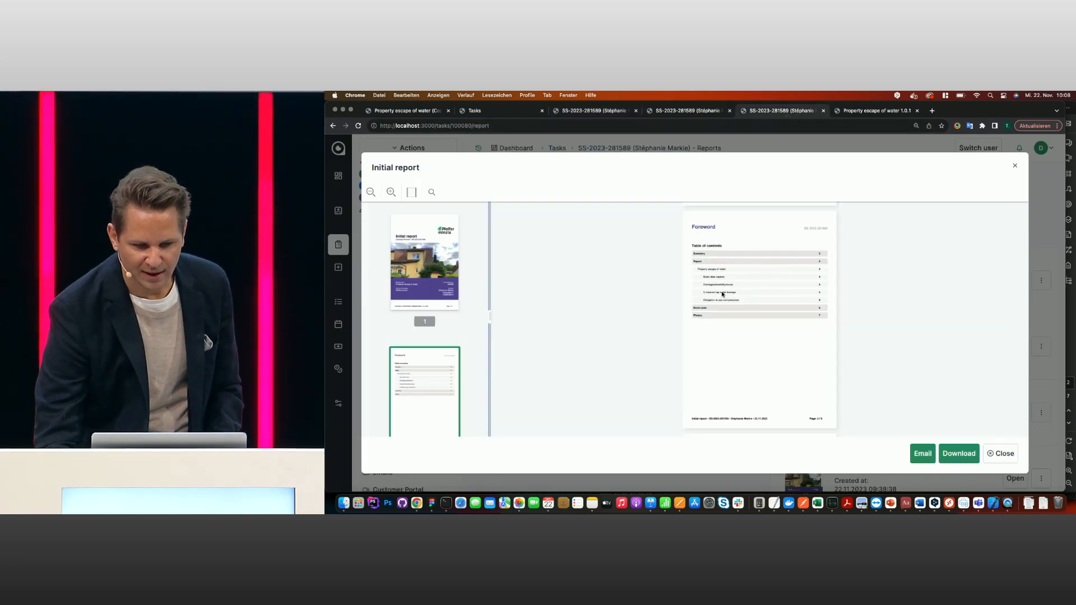
click(424, 262)
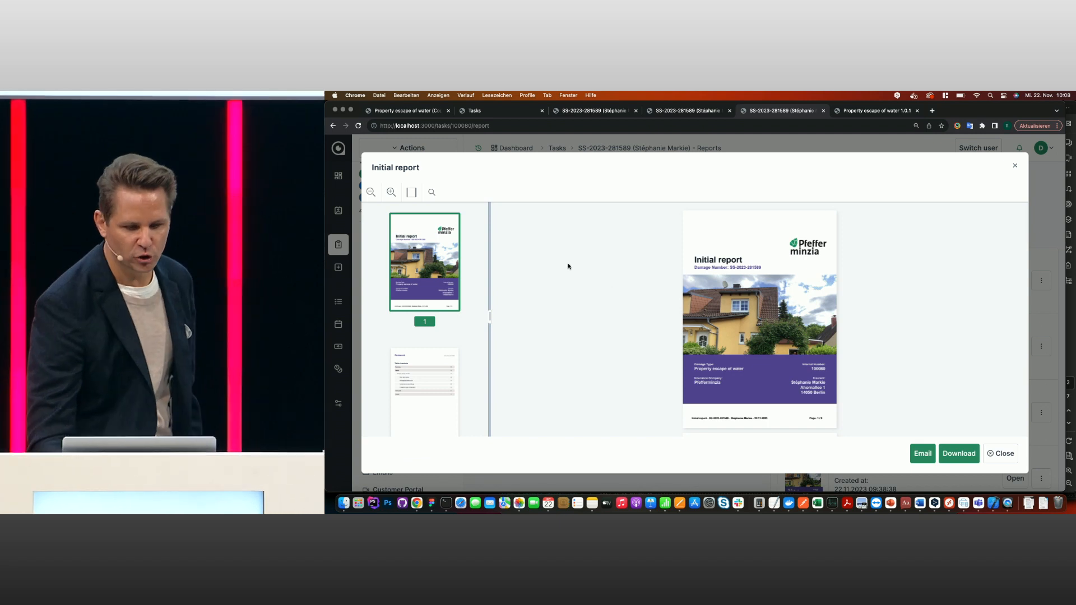
click(391, 191)
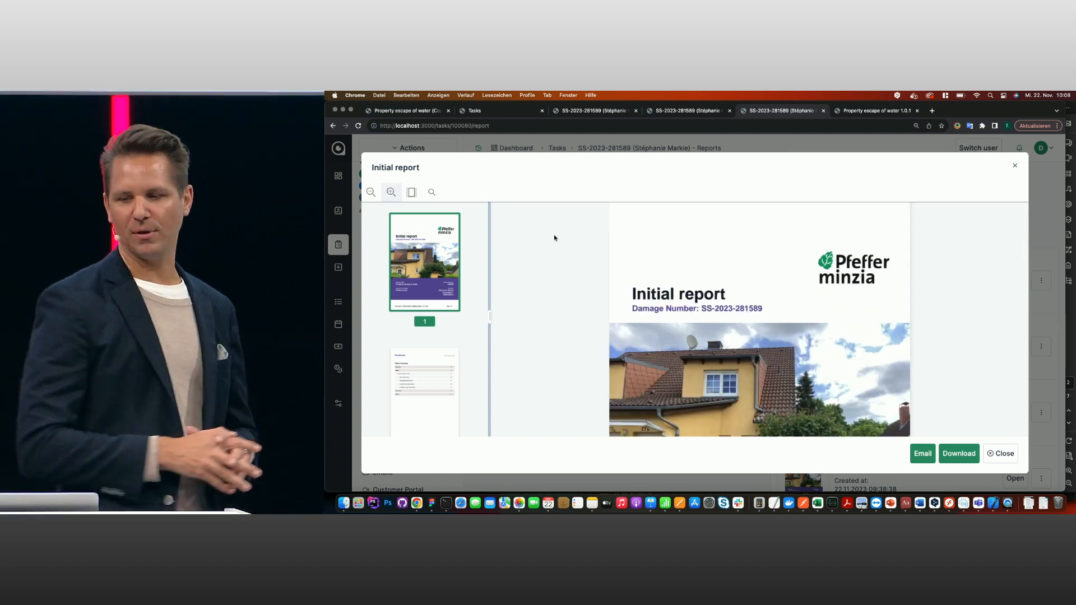
scroll(down, 3)
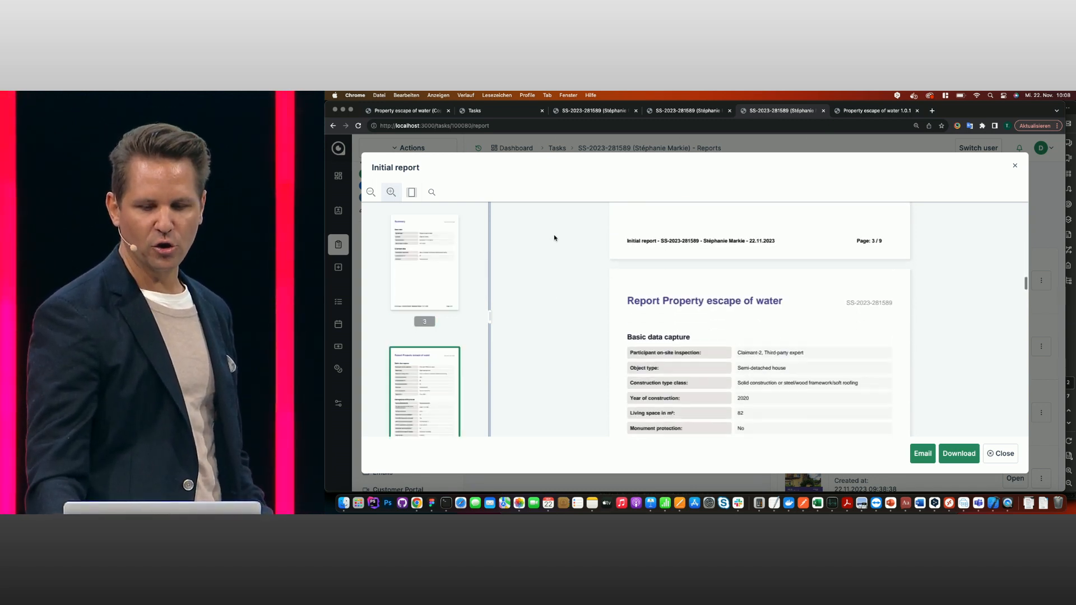
scroll(down, 3)
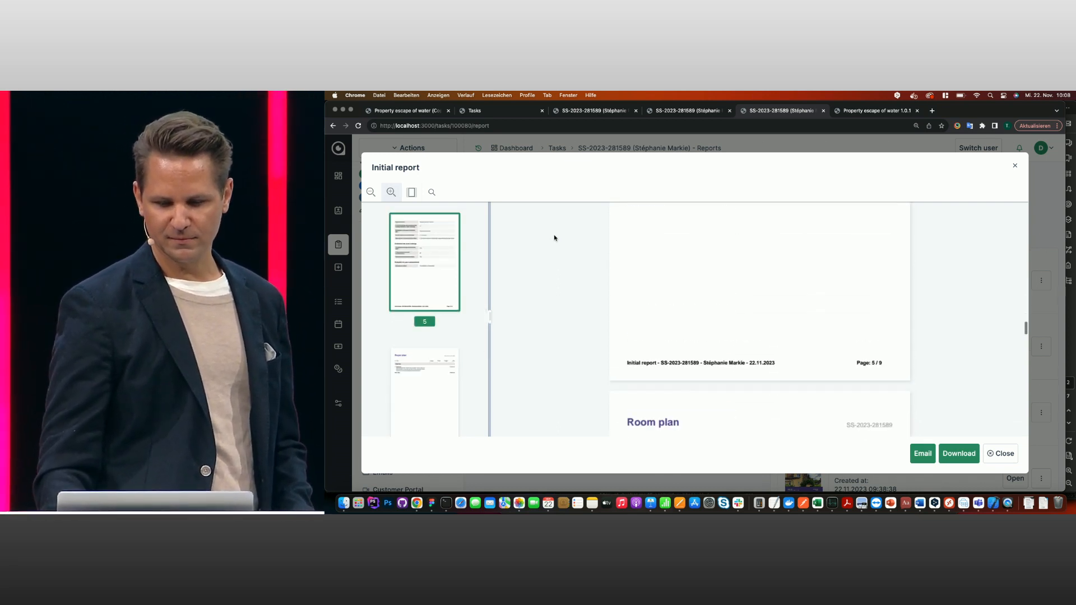
scroll(down, 3)
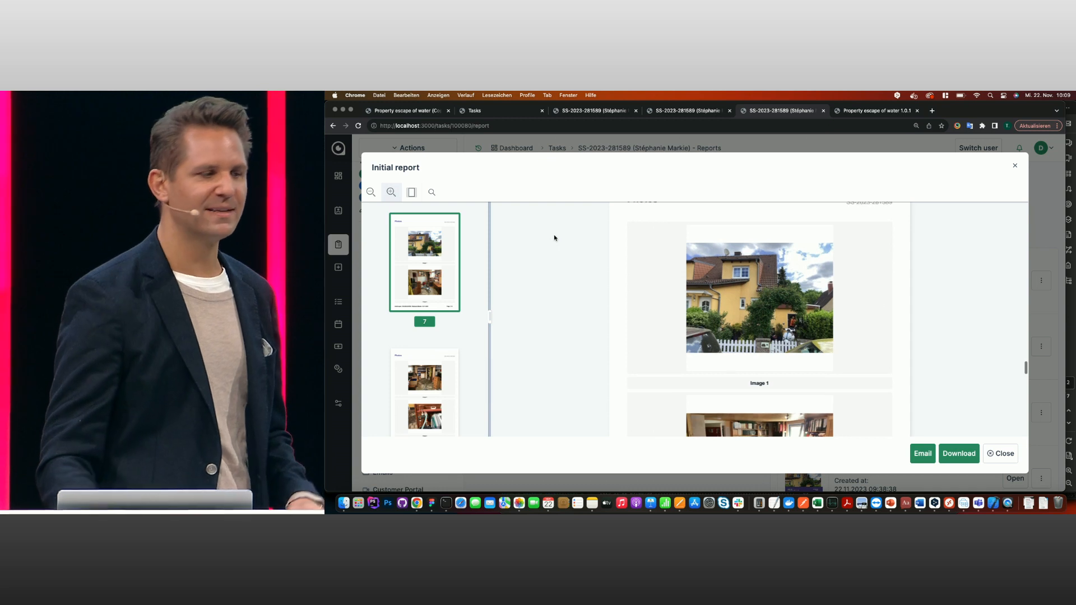